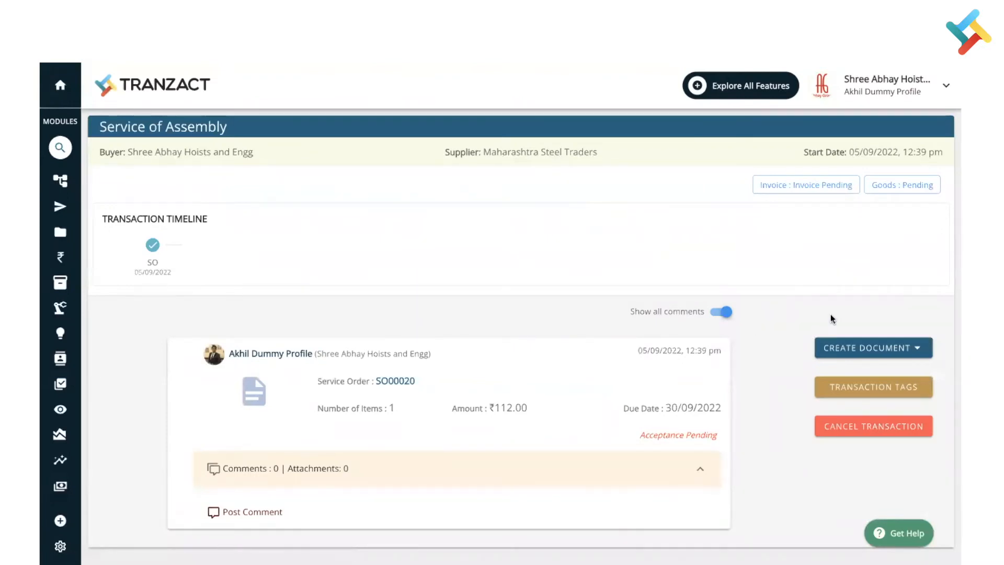
mouse_move(850, 347)
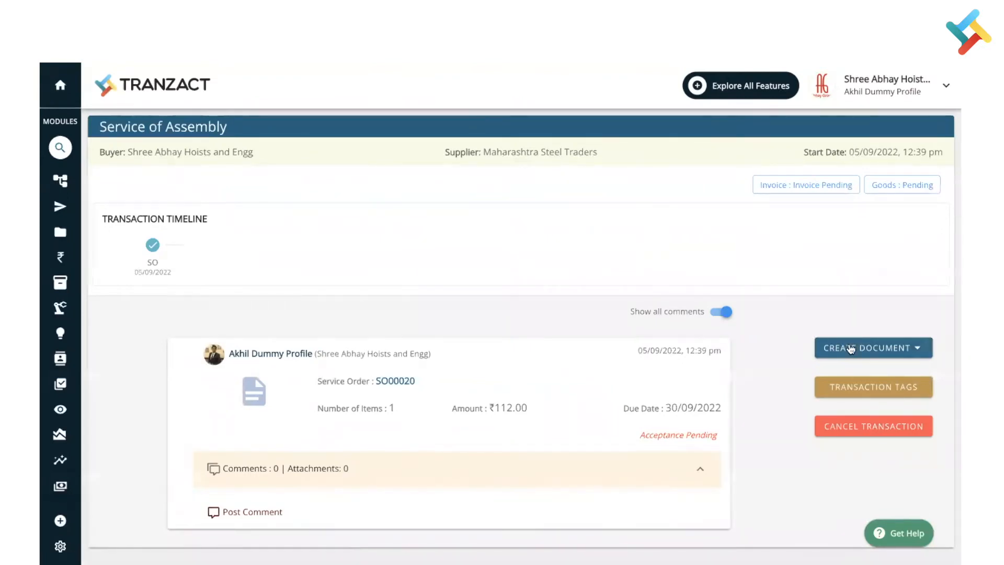
Step: Create a new service challan CL00028 for service order SO00020 via Create Document
left_click(872, 347)
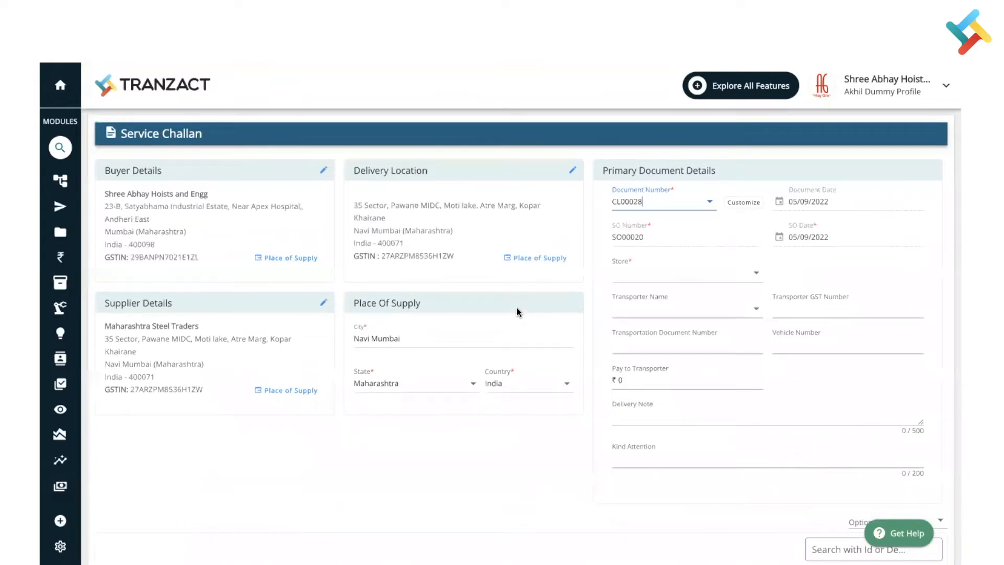
Step: Choose Main Stock Store as the challan's store
left_click(685, 271)
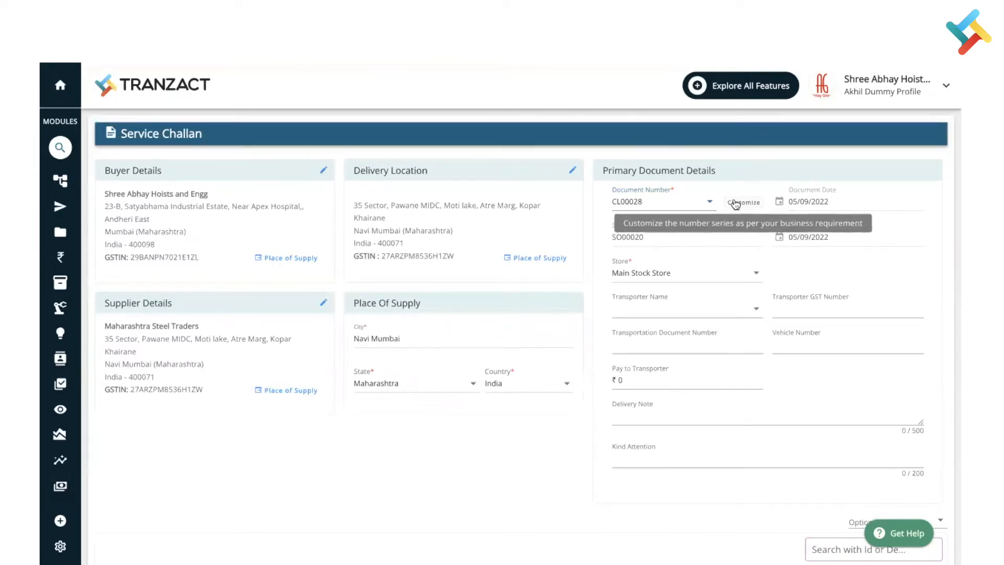
mouse_move(736, 257)
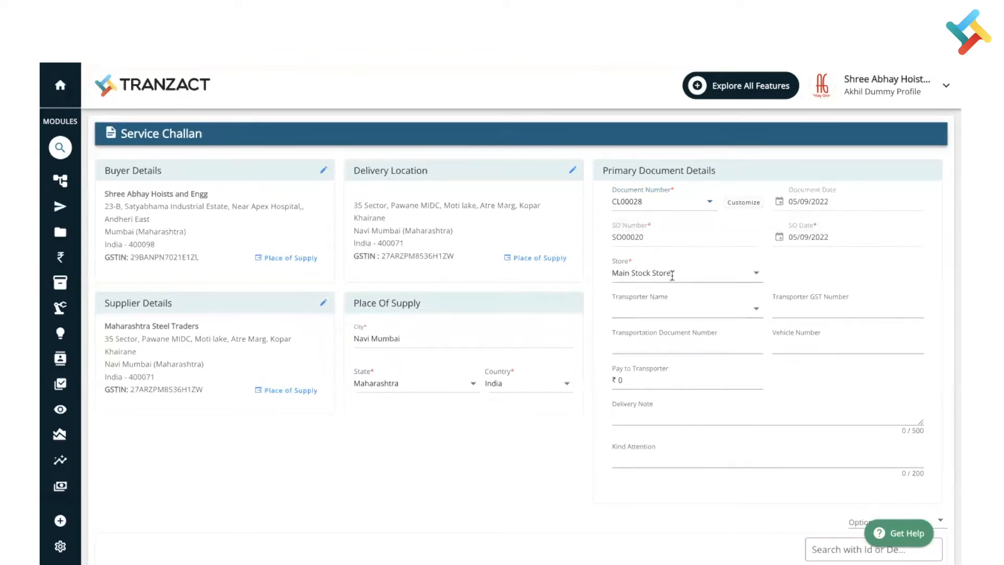
mouse_move(653, 238)
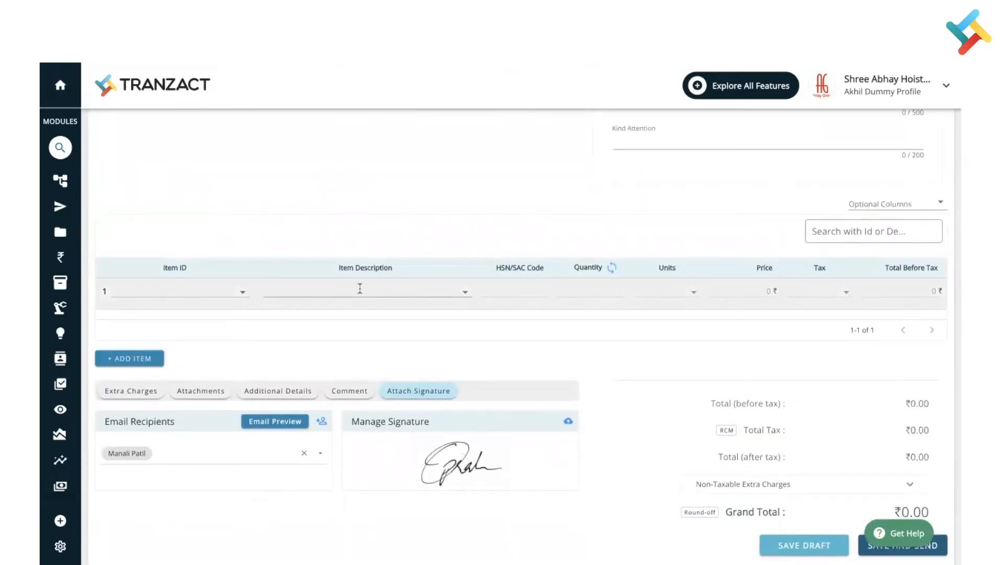
Step: Add three item rows: GREY PAINT, BUCKSTRIP-40X2 15MM 2.54mm Pitch and BIG DOME KEY
left_click(365, 289)
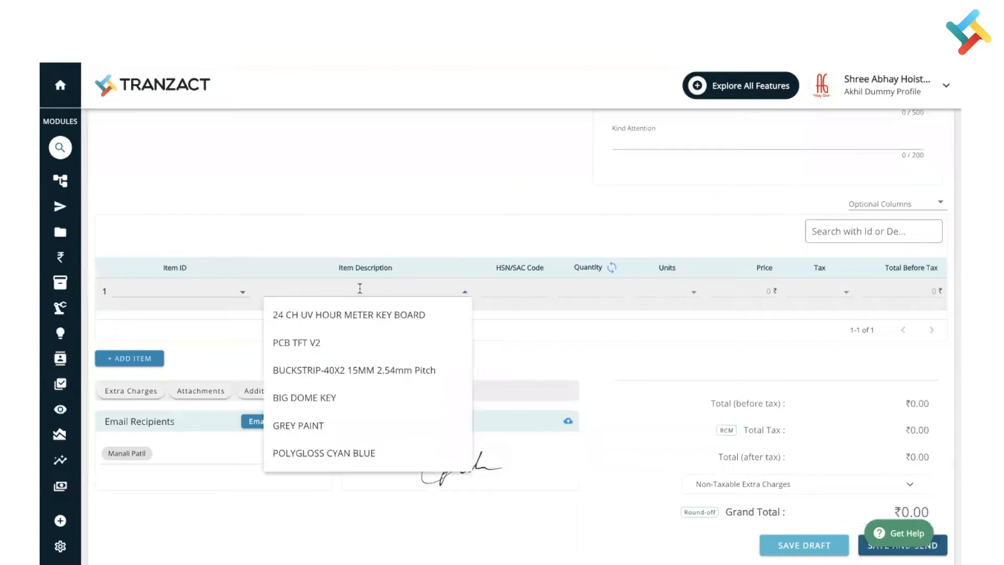
mouse_move(313, 418)
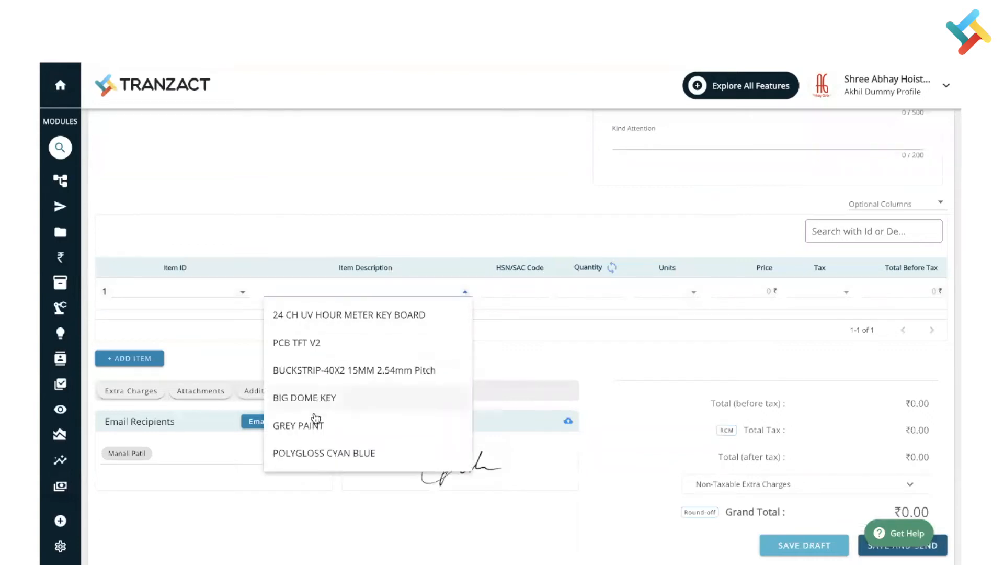
left_click(298, 424)
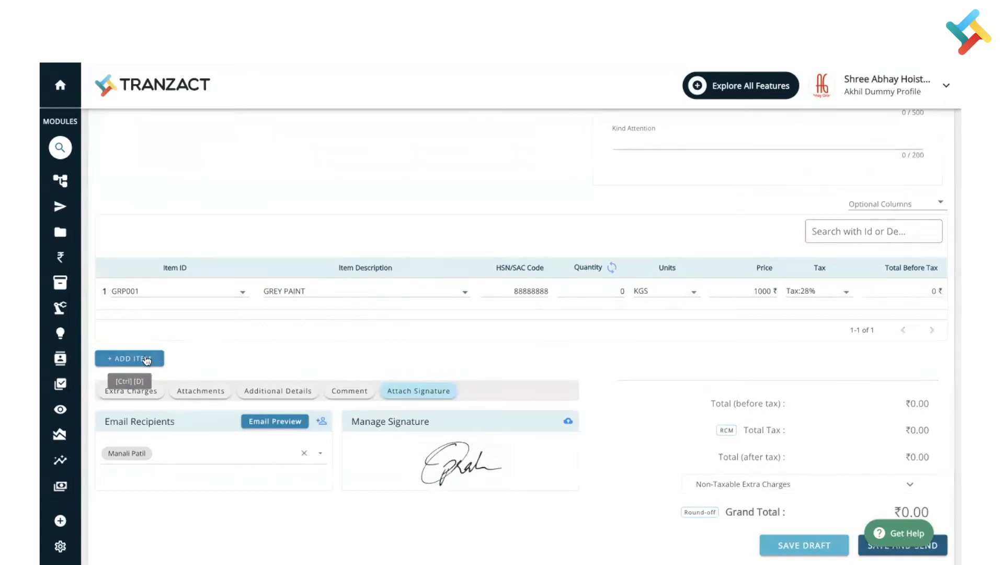
left_click(128, 358)
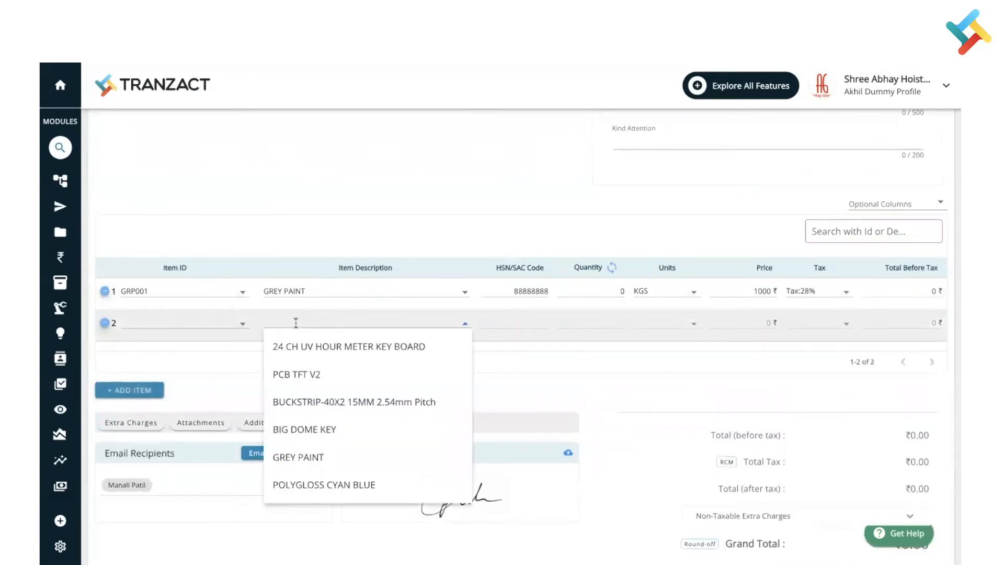
mouse_move(377, 405)
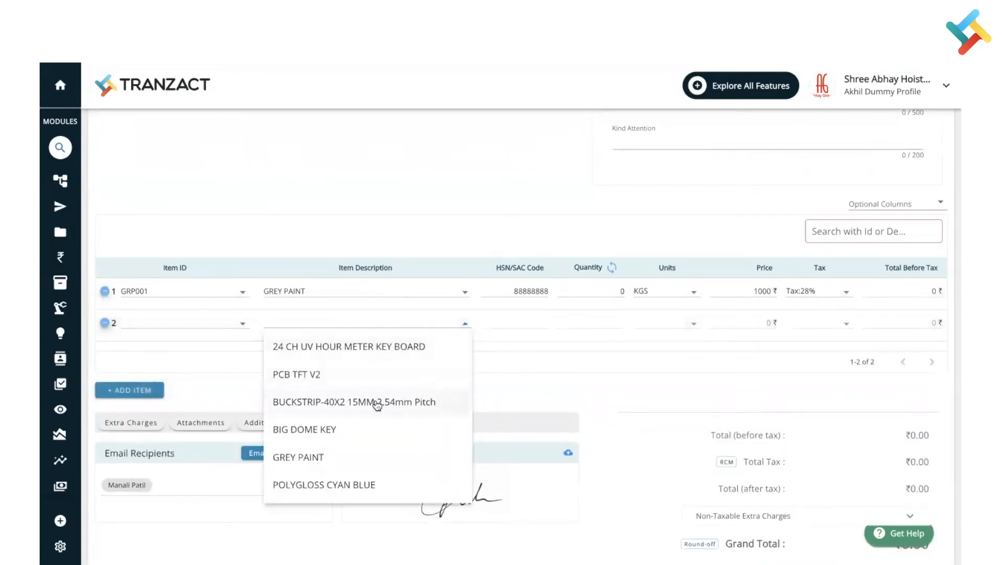
left_click(355, 401)
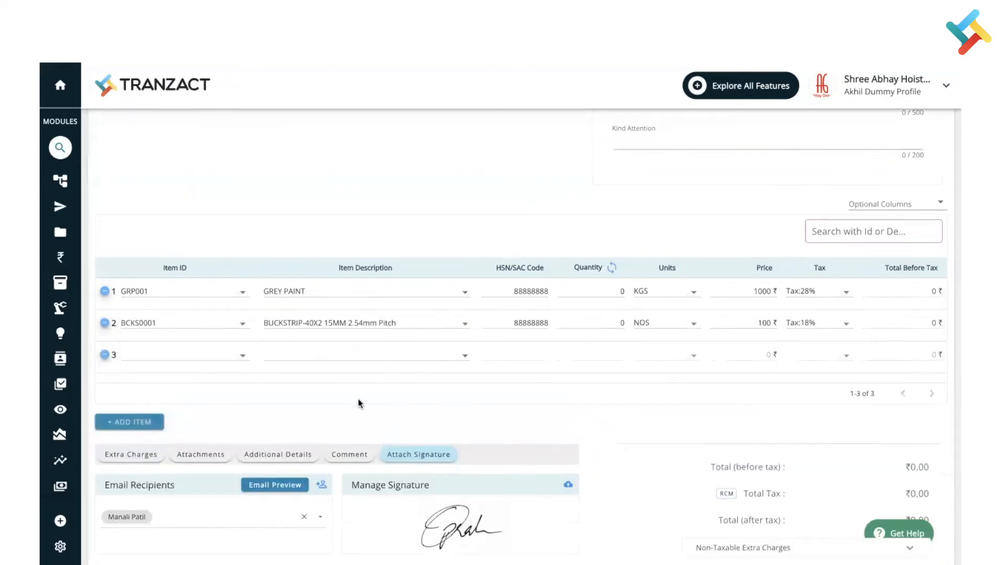
mouse_move(346, 424)
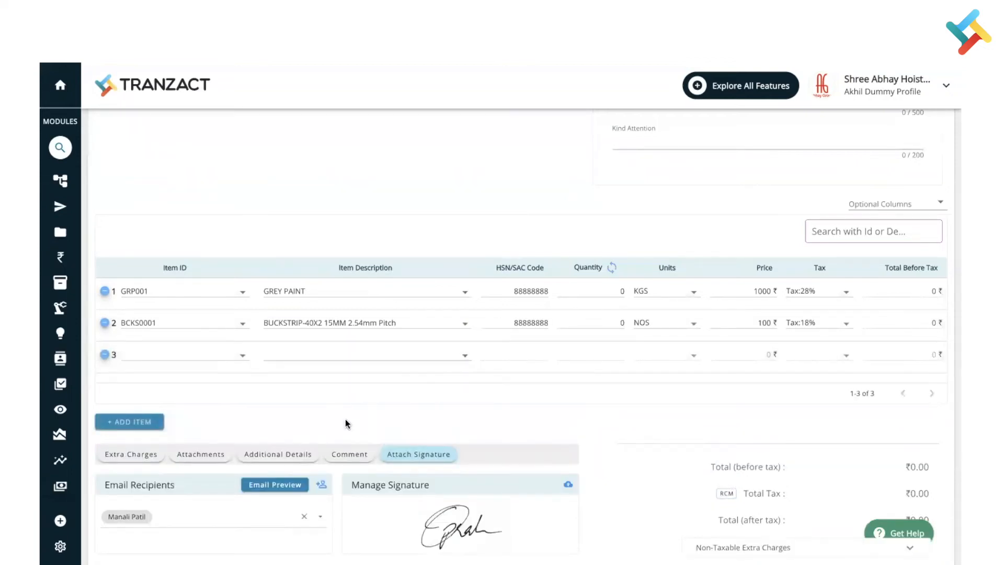
left_click(359, 355)
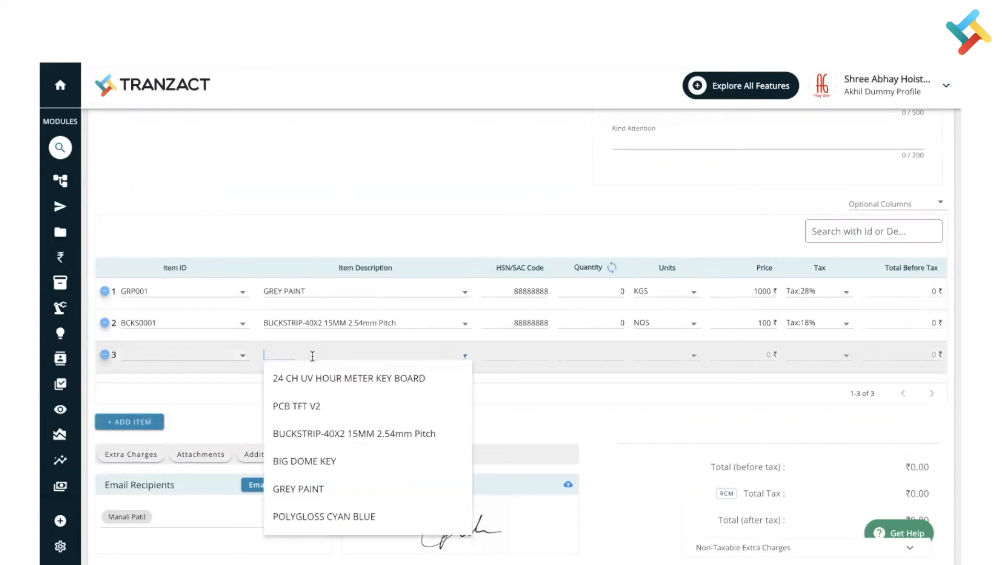
left_click(304, 462)
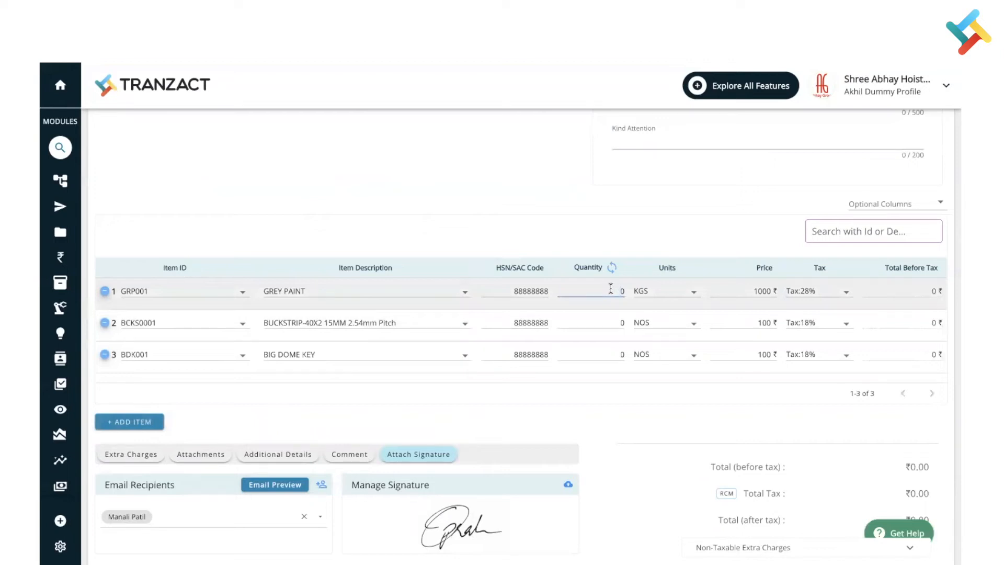
Step: Enter quantities 20, 25 and 50 for the three items, totalling ₹27,500.00 before tax
type("20")
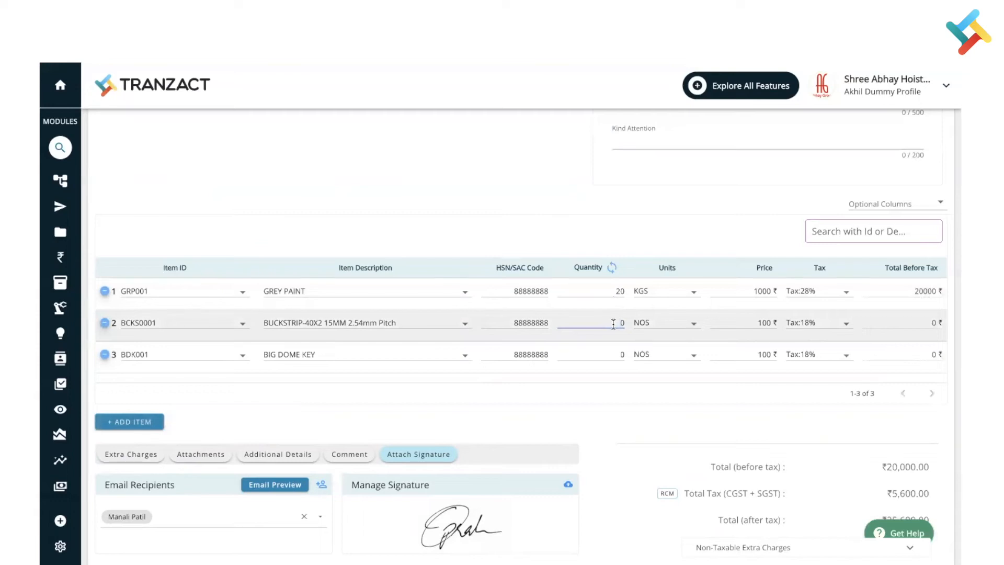
type("25")
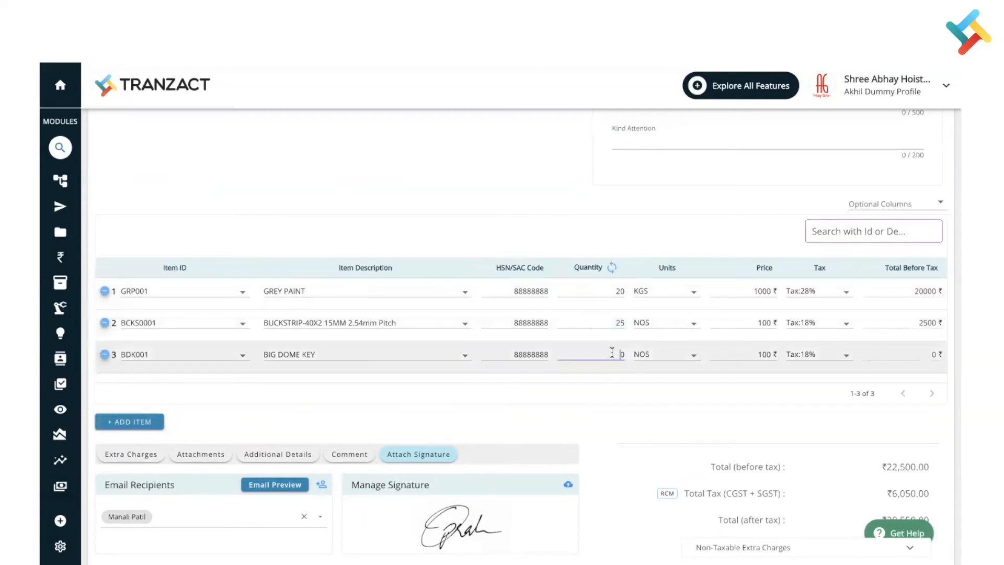
type("50")
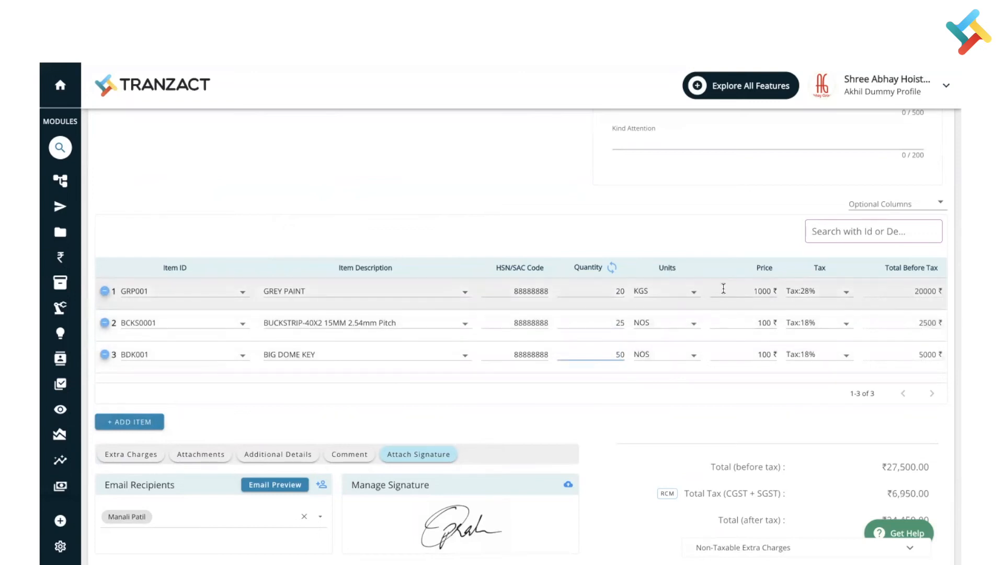
mouse_move(663, 410)
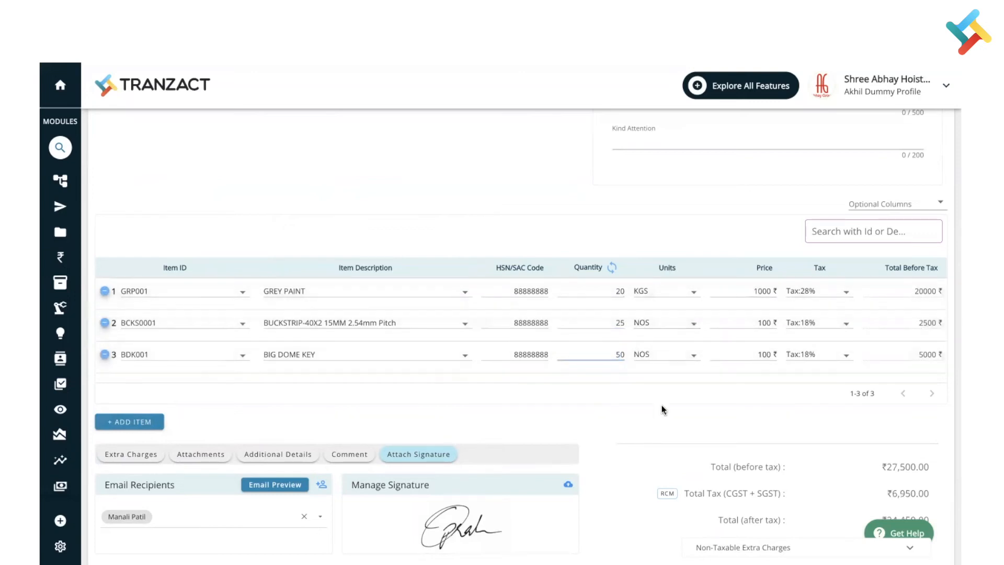
mouse_move(540, 425)
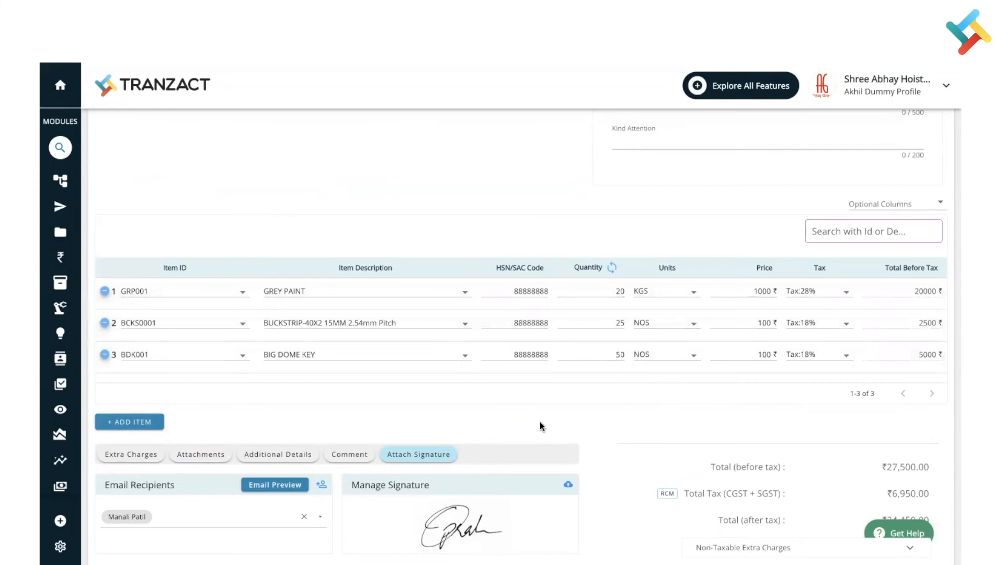
Step: Review the Additional Details options and save the ₹34,450 challan as a draft
scroll("down", 3)
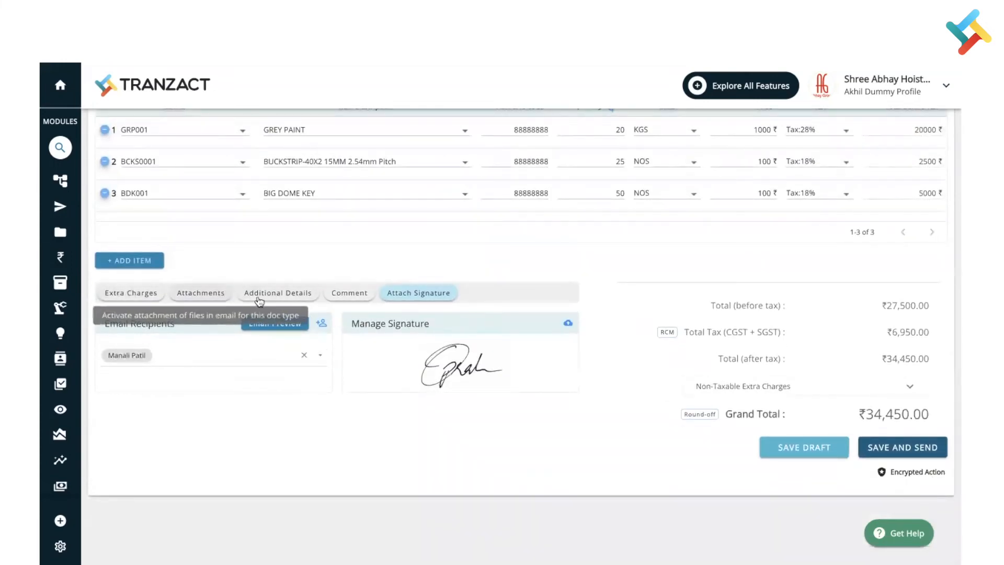
left_click(277, 293)
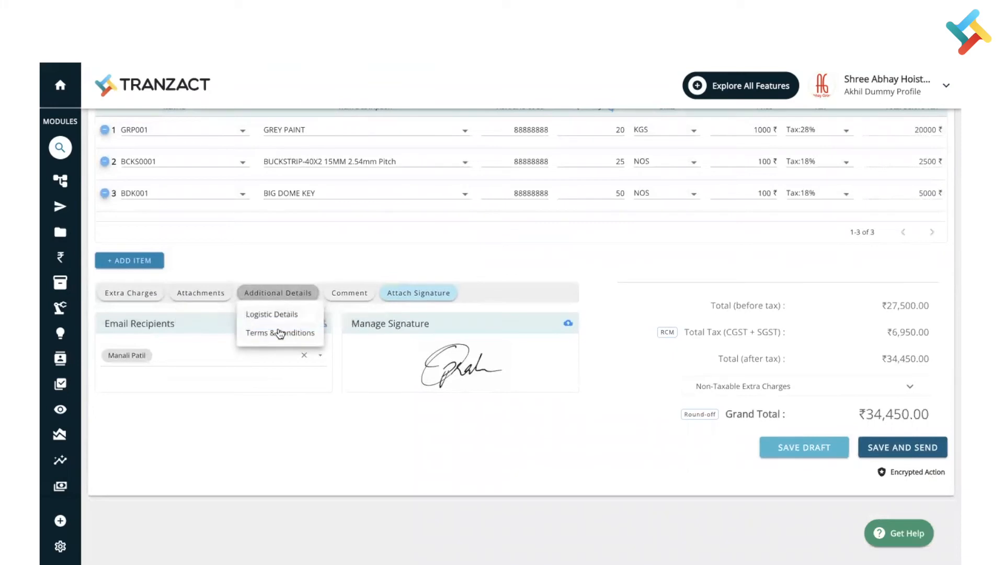
mouse_move(636, 278)
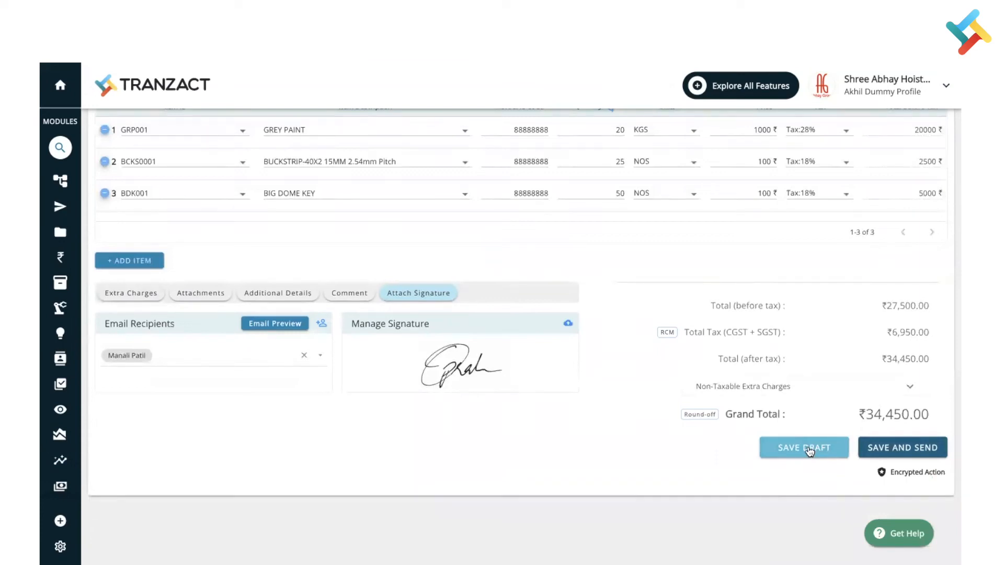
left_click(804, 447)
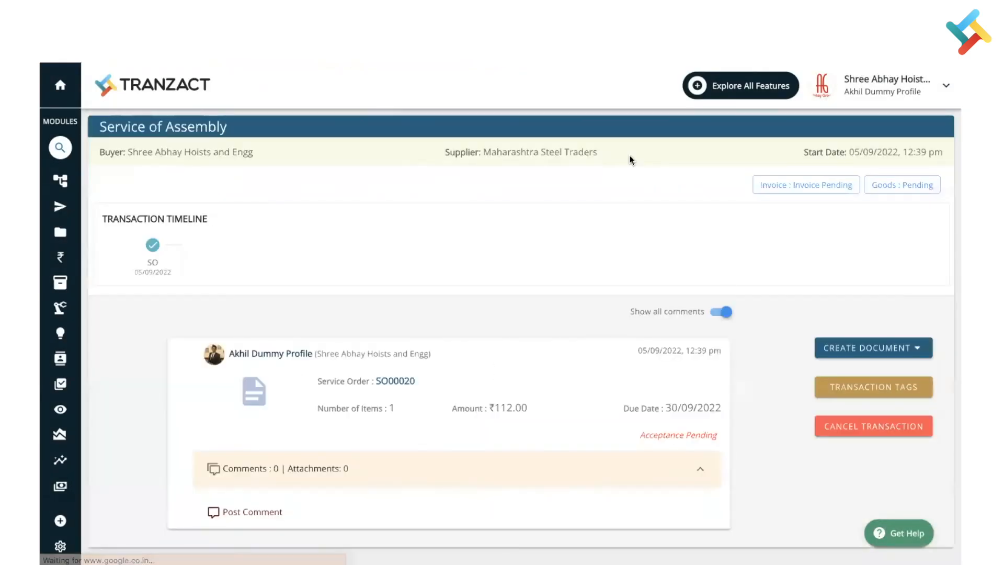
Step: Scroll the timeline to the new Delivery Challan CL00028 entry with 3 items and its comments
scroll("down", 3)
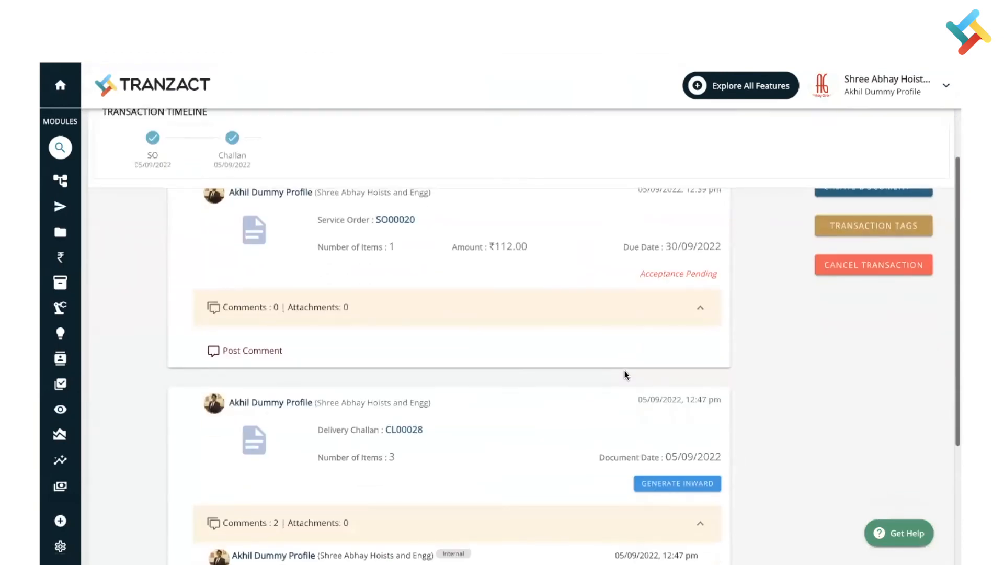
scroll("down", 3)
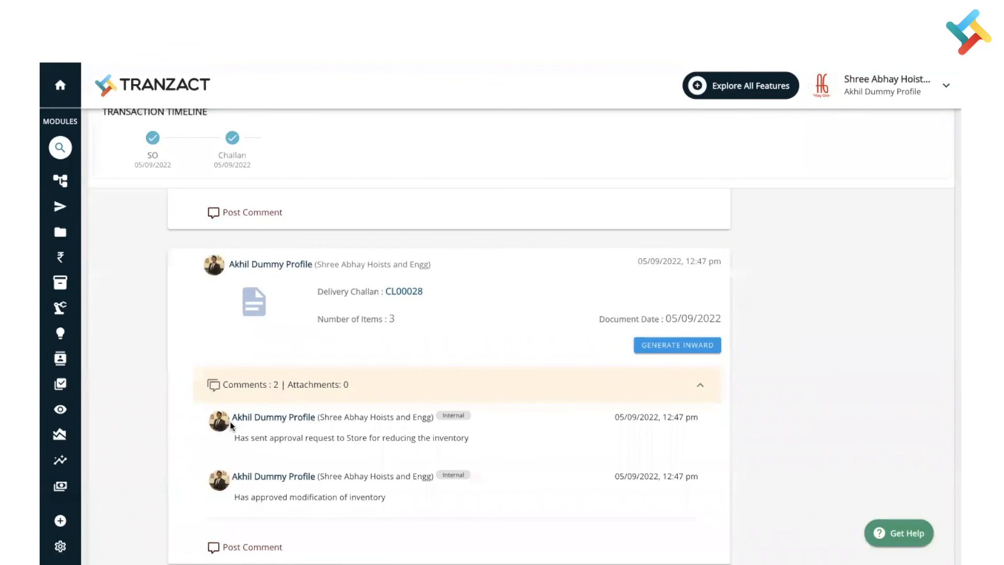
mouse_move(286, 489)
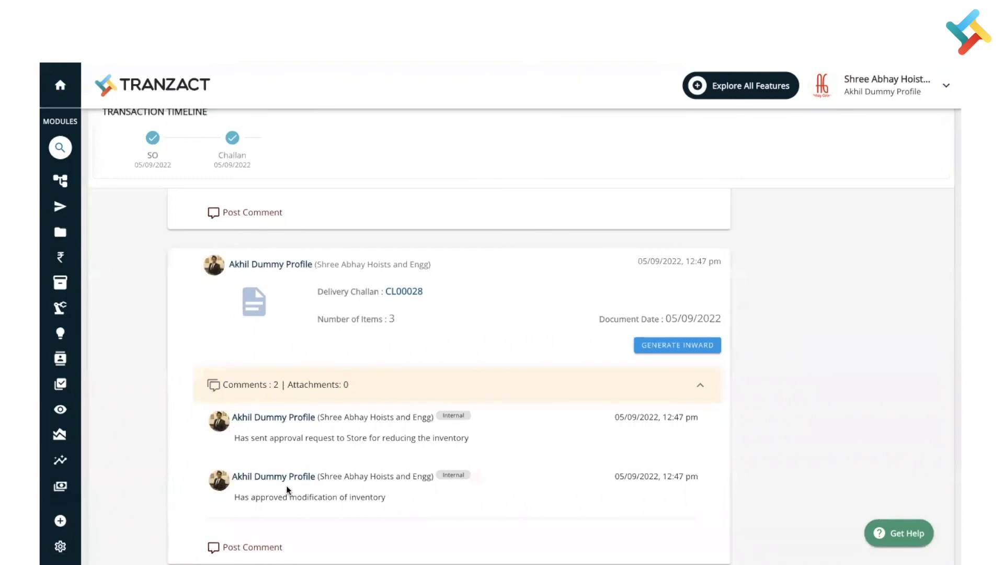
mouse_move(481, 464)
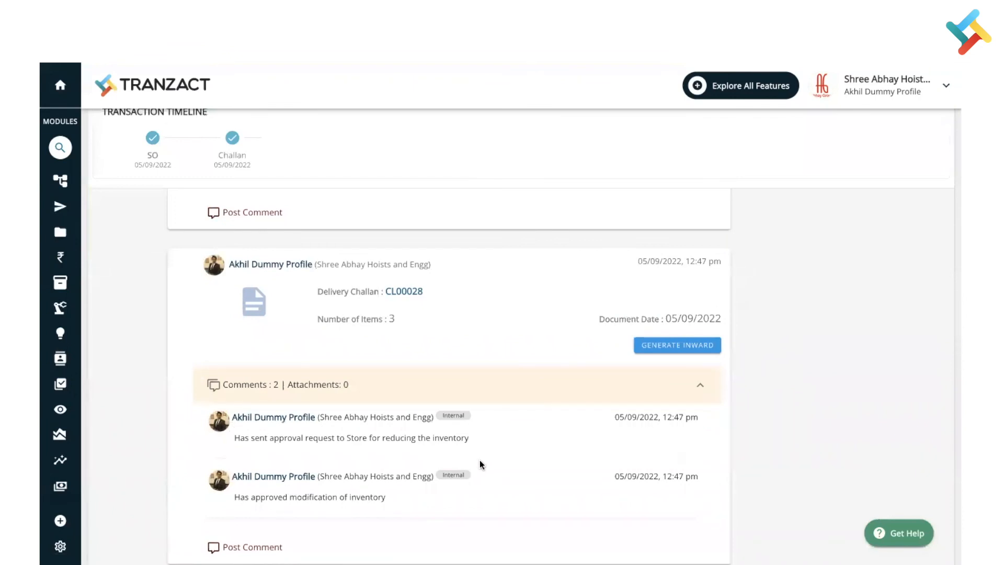